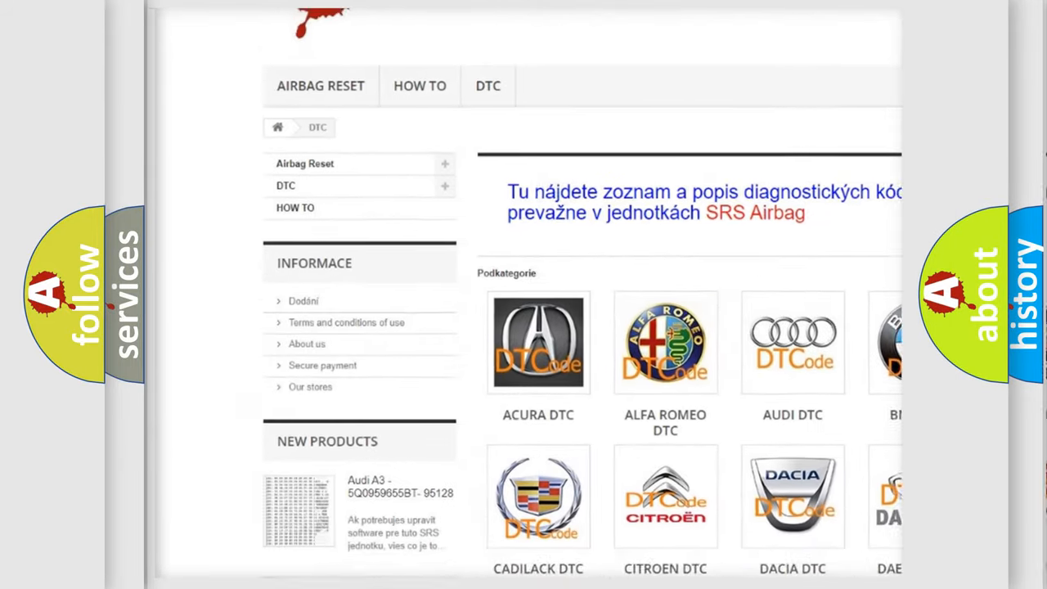
scroll(down, 3)
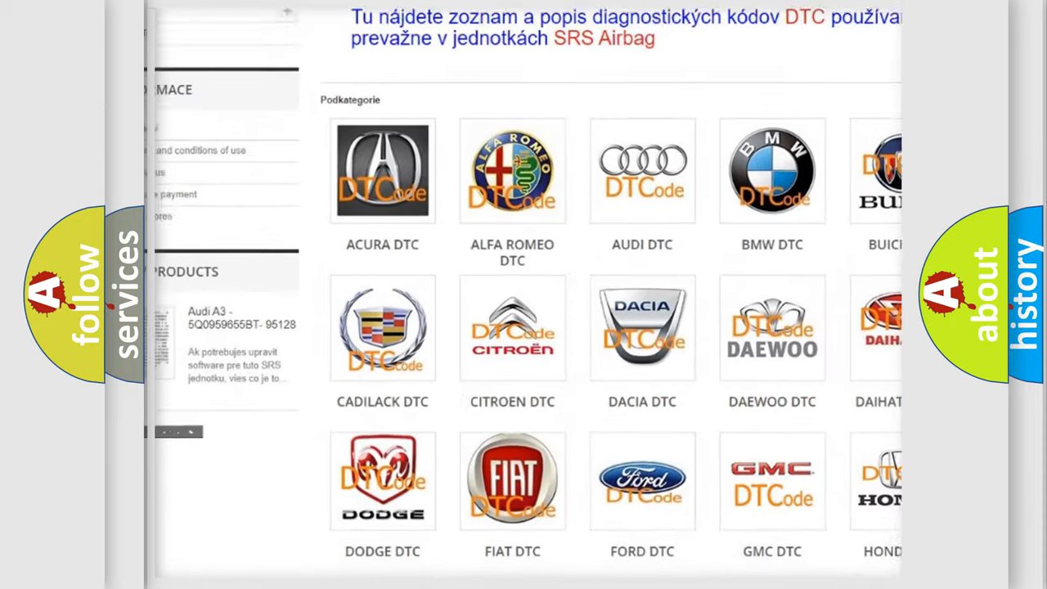
scroll(down, 3)
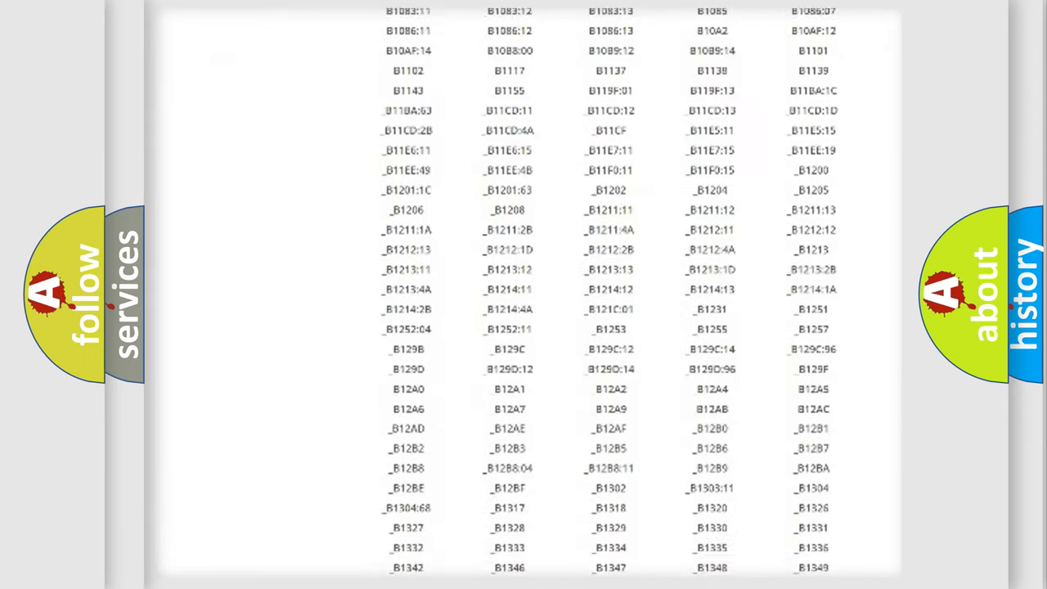
scroll(down, 3)
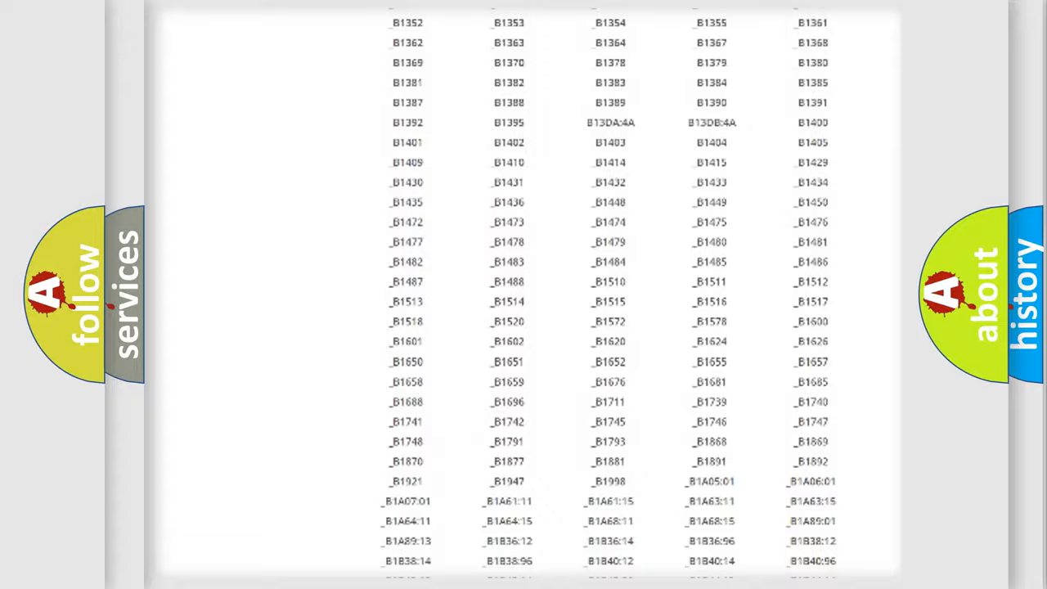